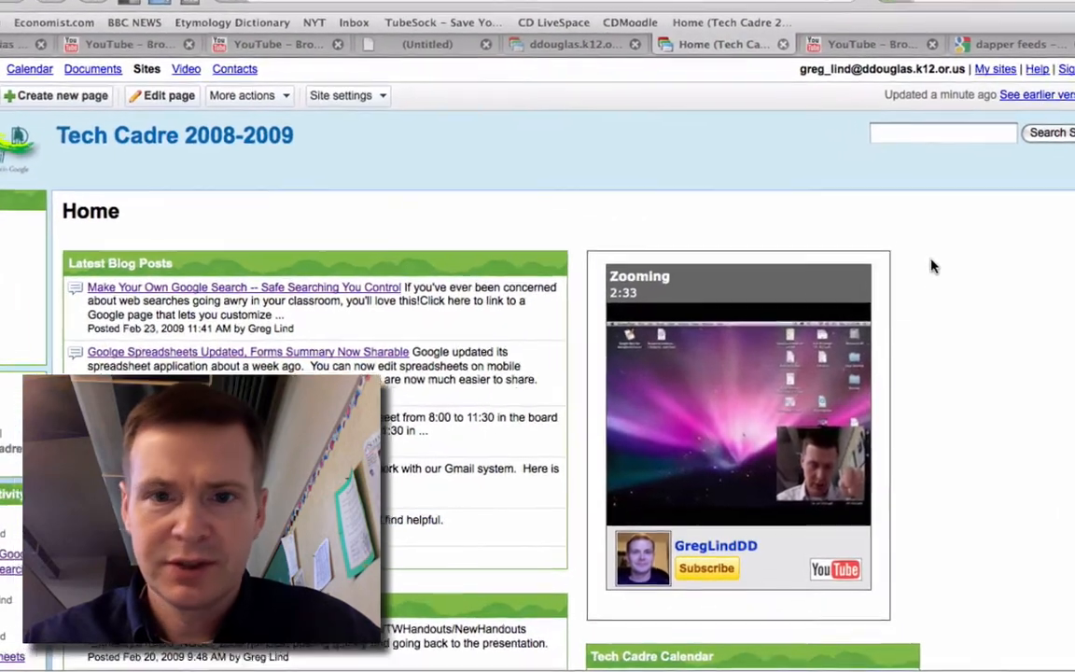
# Step: Advance the channel gadget two videos, visit the GregLindDD YouTube channel, and return to Tech Cadre home
pyautogui.scroll(-3)
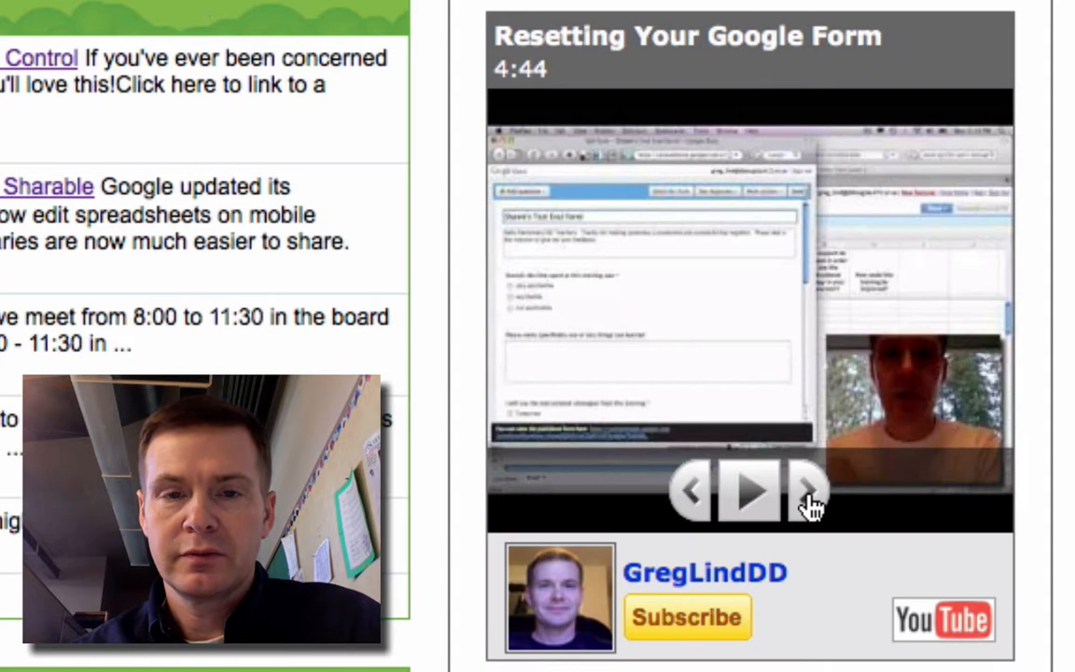
pyautogui.click(807, 492)
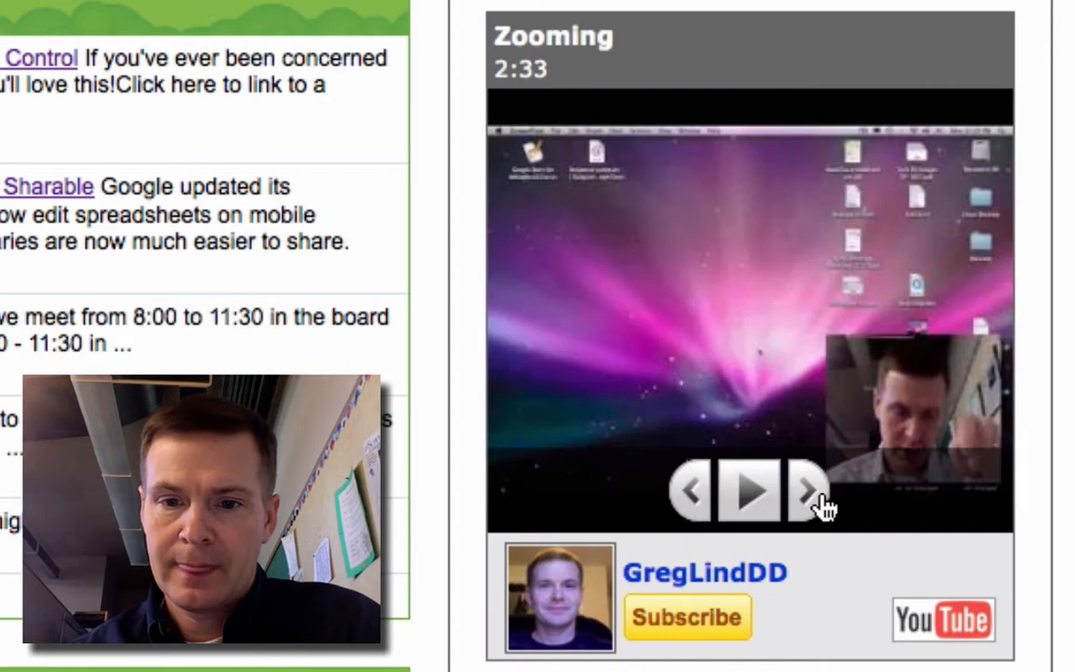
pyautogui.click(810, 490)
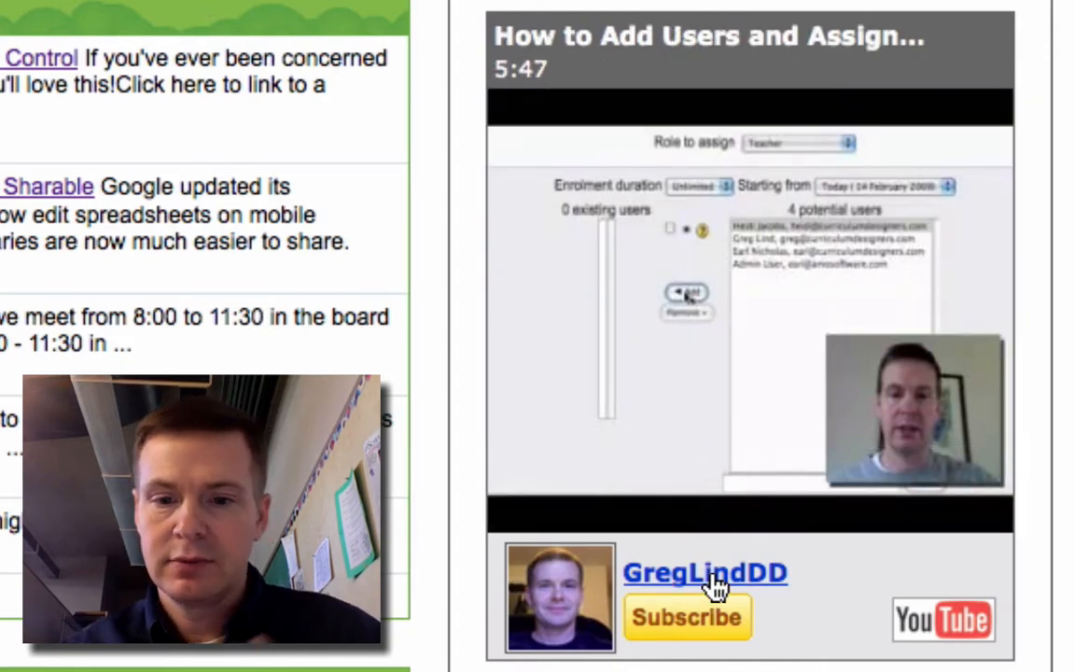
pyautogui.click(706, 572)
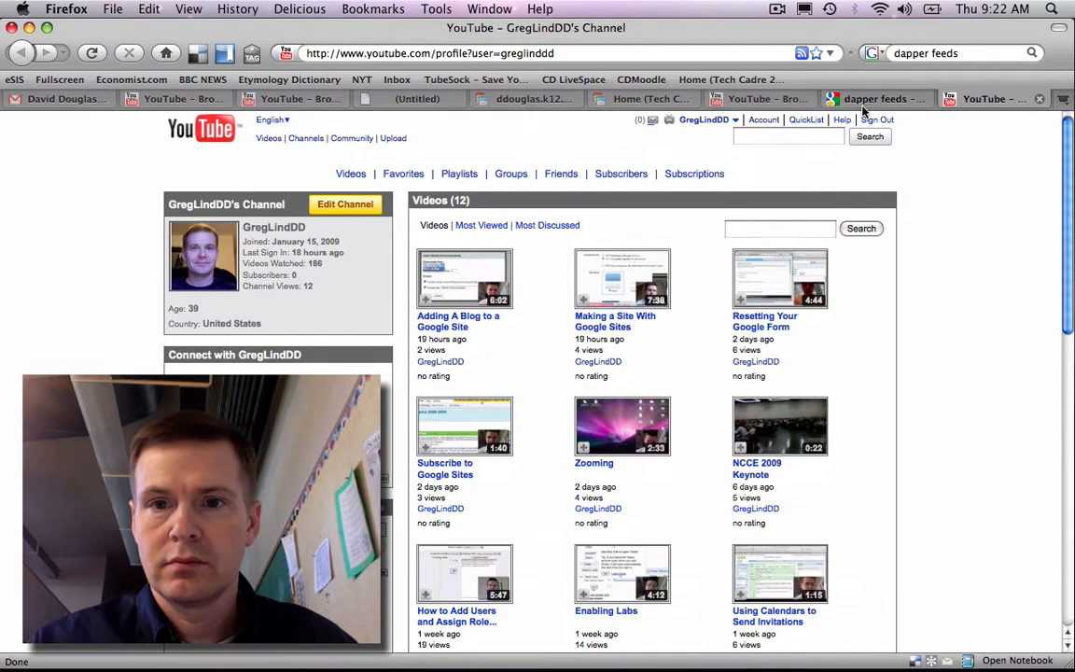
pyautogui.click(644, 98)
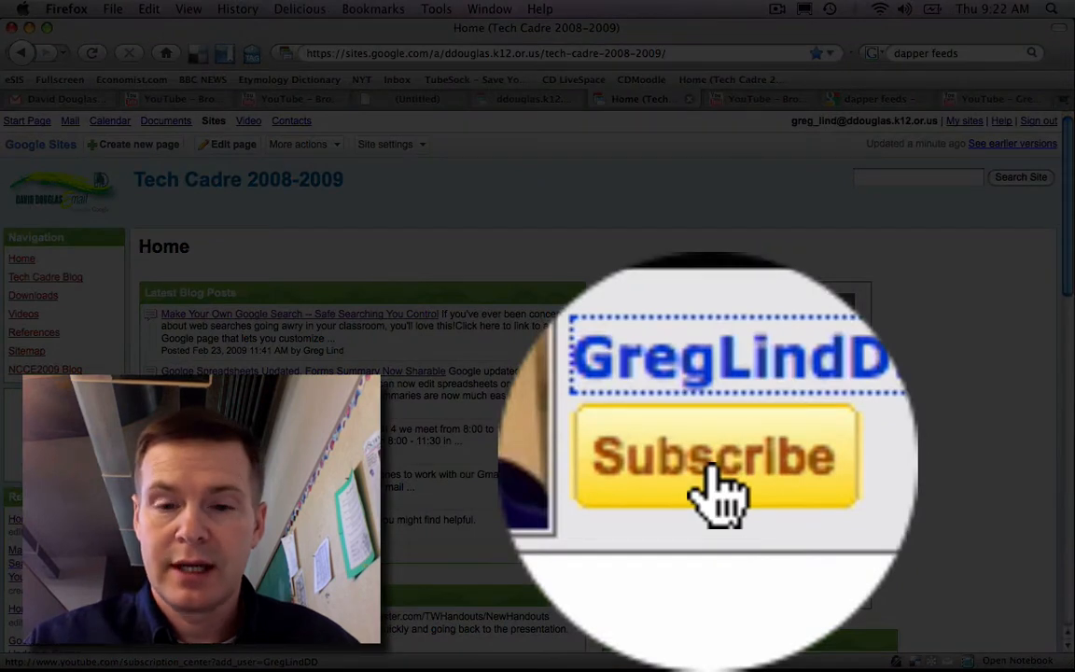
pyautogui.click(719, 457)
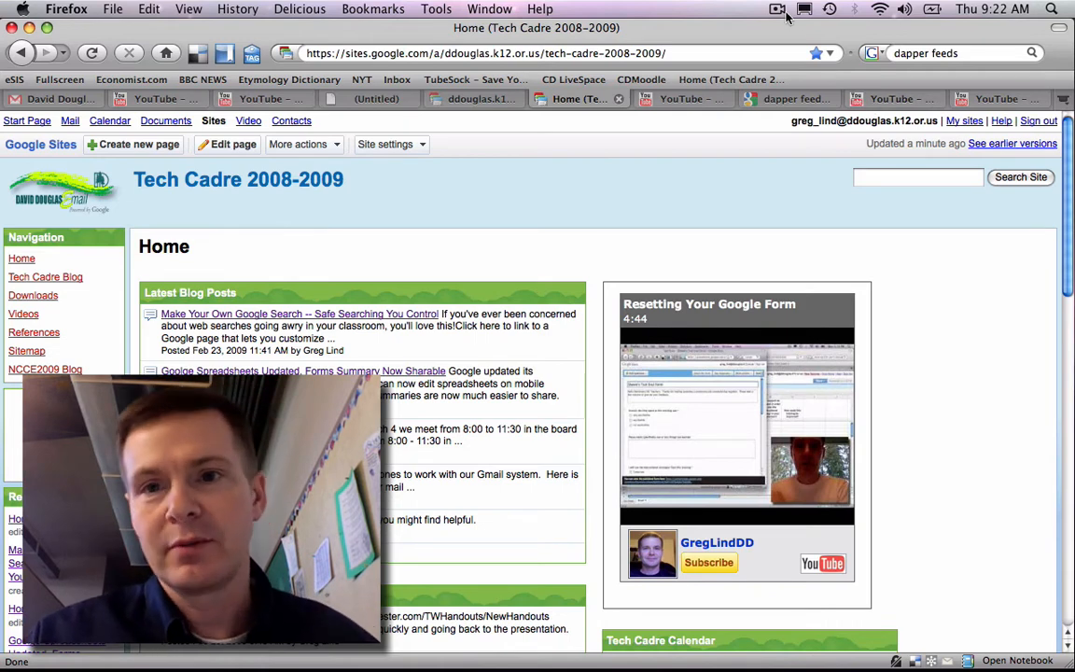
pyautogui.click(778, 9)
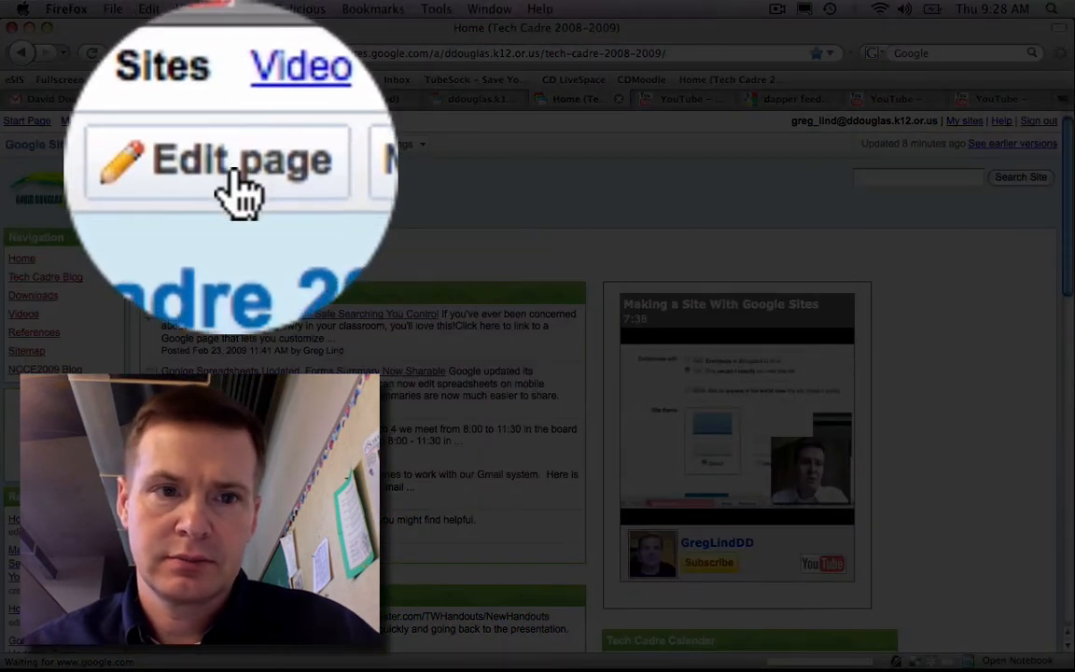
# Step: Put the home page into edit mode and show the Insert list of content types
pyautogui.click(243, 160)
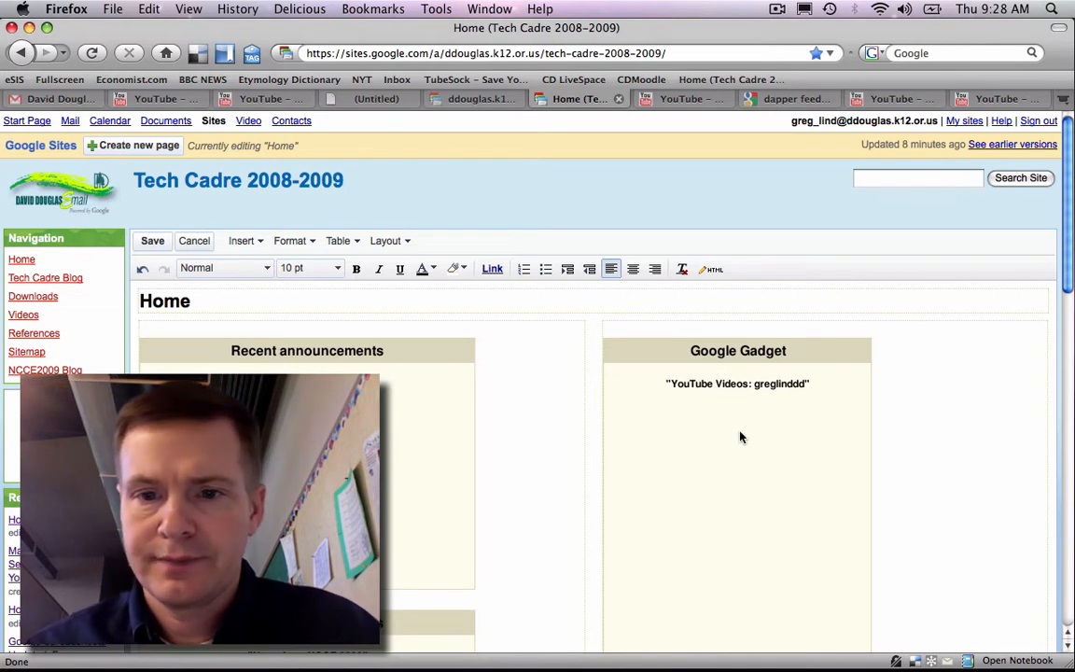
pyautogui.moveTo(641, 339)
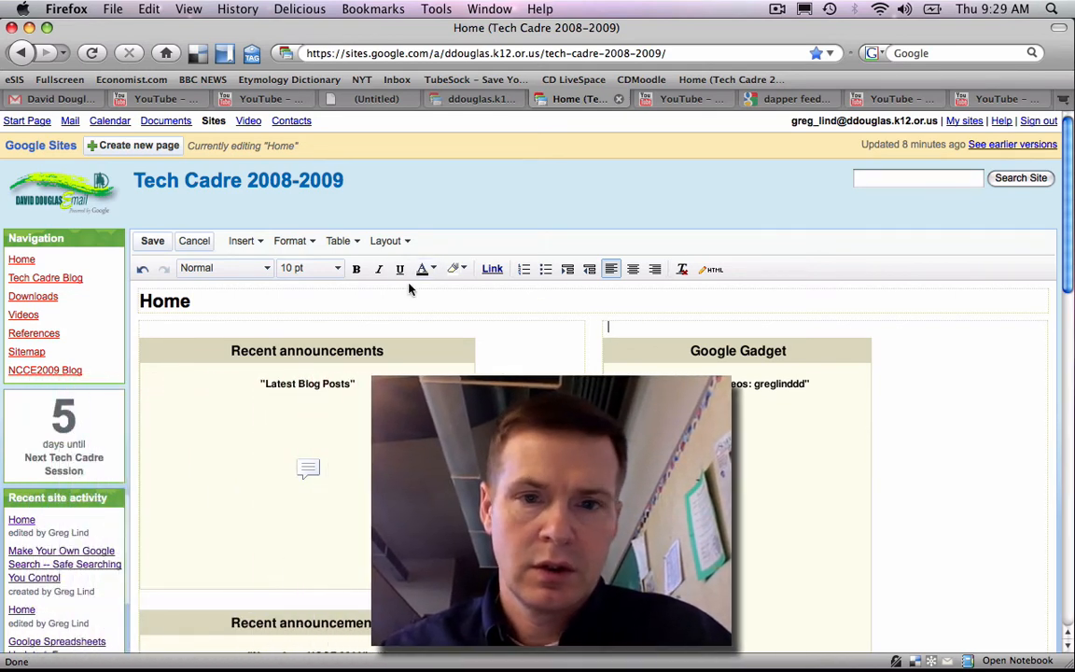
pyautogui.scroll(-3)
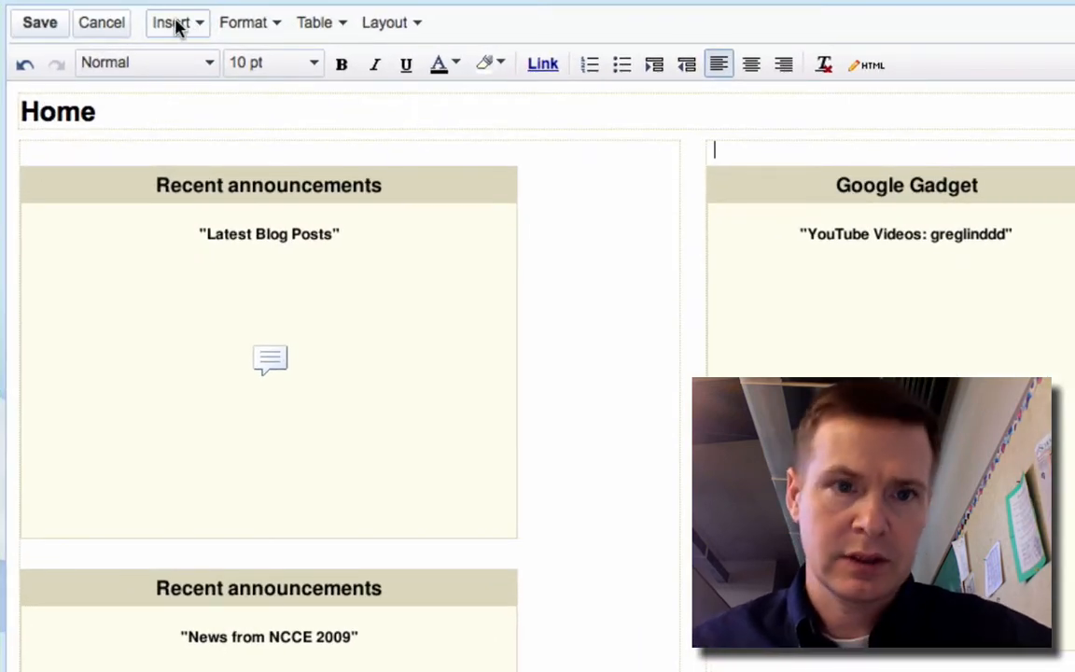
pyautogui.click(170, 22)
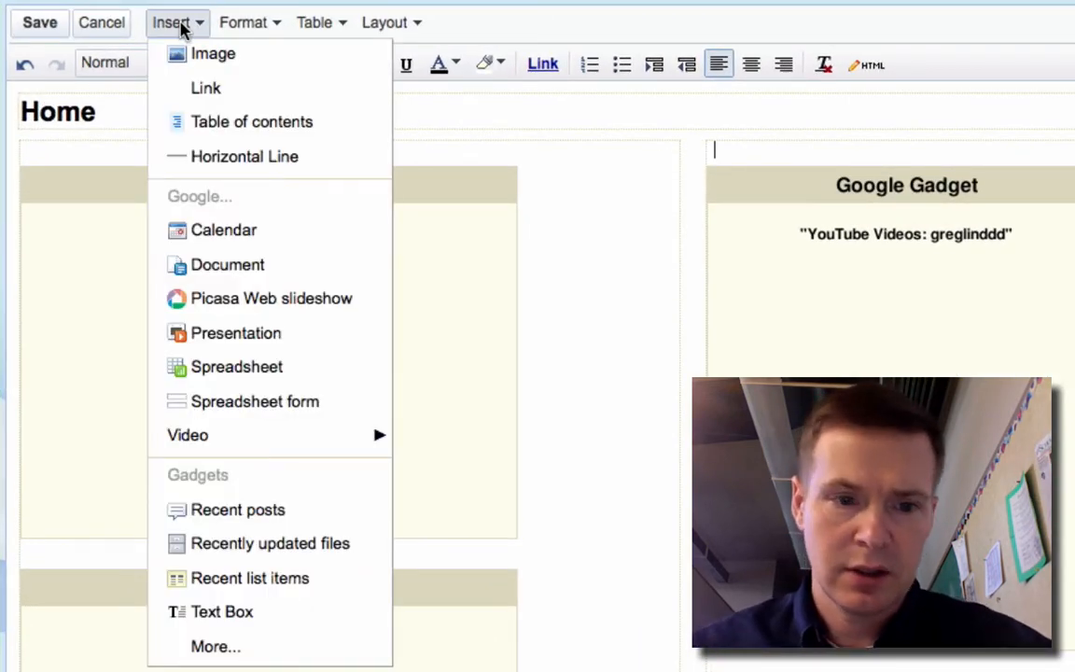
pyautogui.moveTo(270, 543)
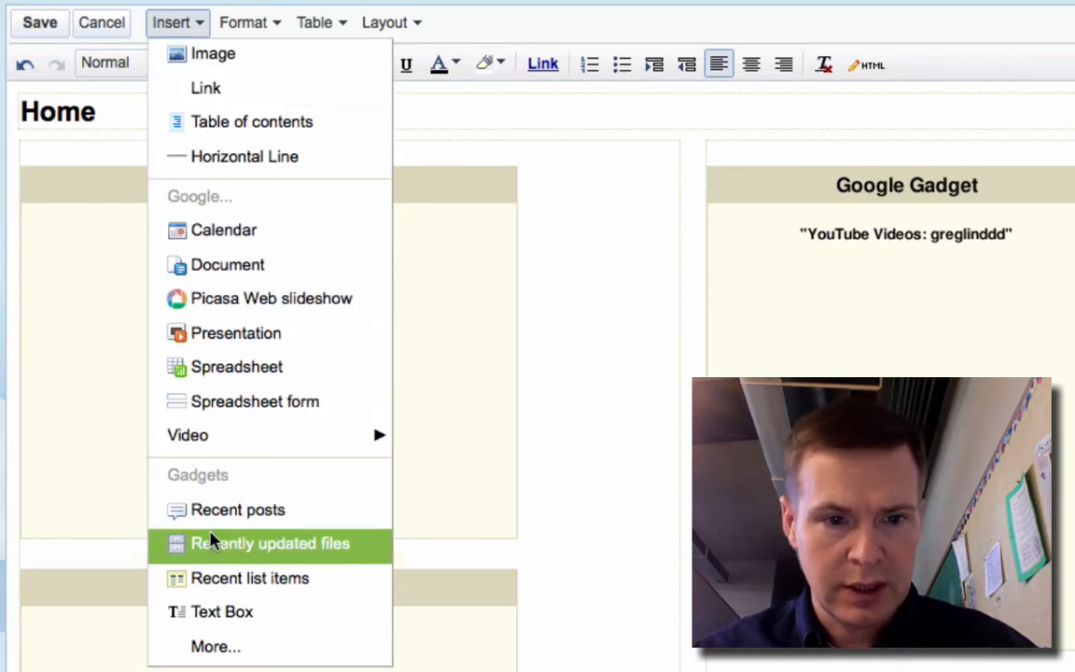
pyautogui.moveTo(216, 646)
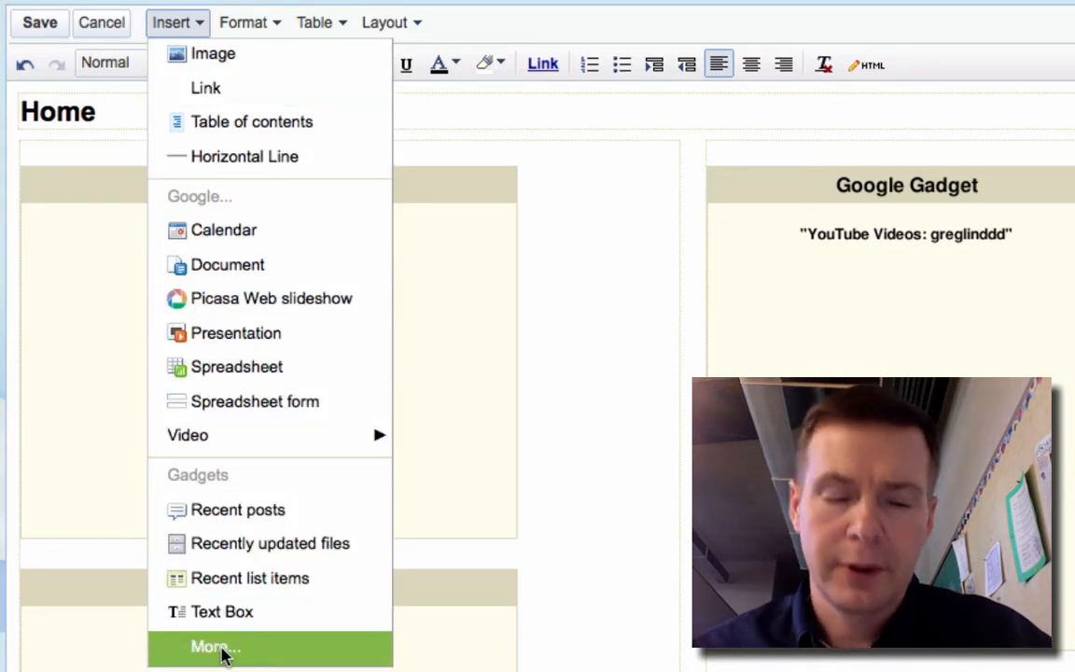
# Step: Search the full gadget directory for 'youtube channel' and look through the results
pyautogui.click(216, 646)
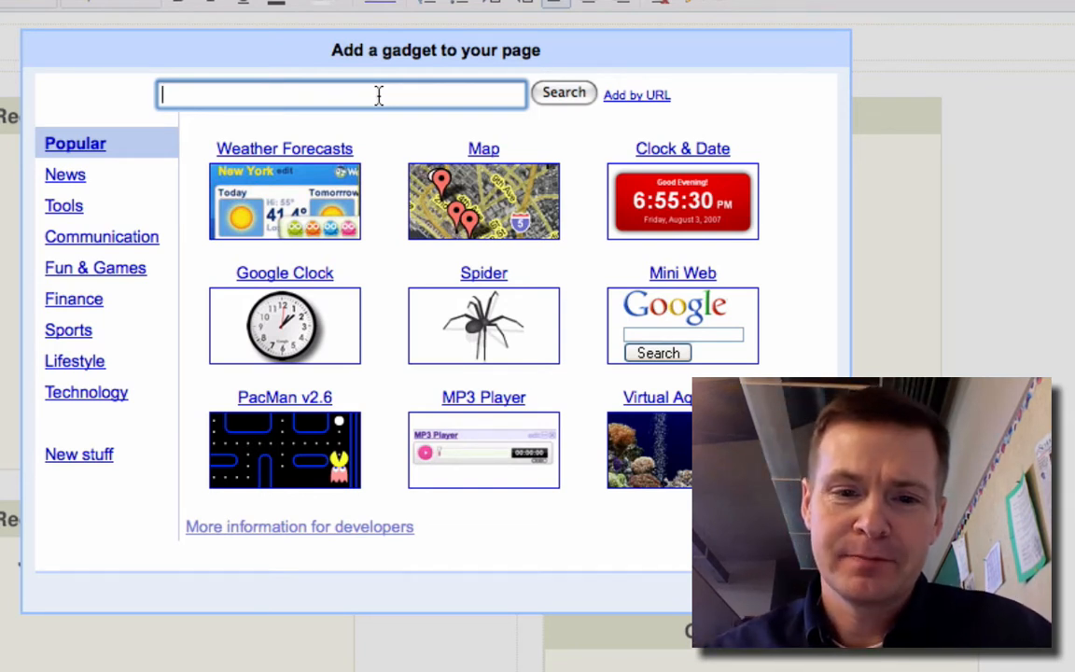
pyautogui.write('y')
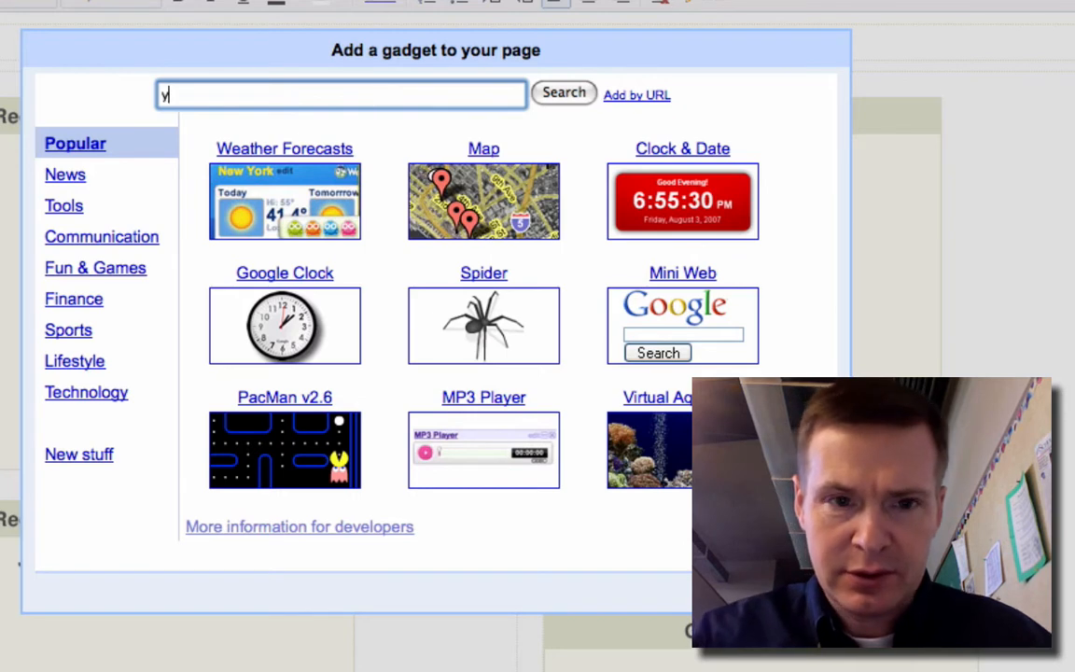
pyautogui.write('outube')
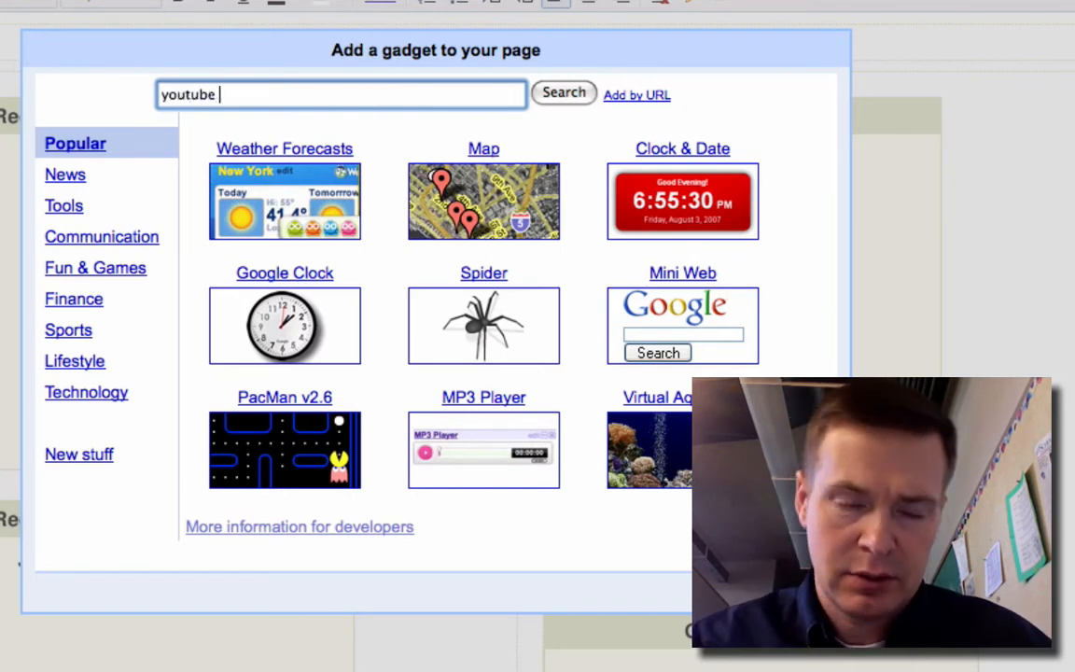
pyautogui.write('channel')
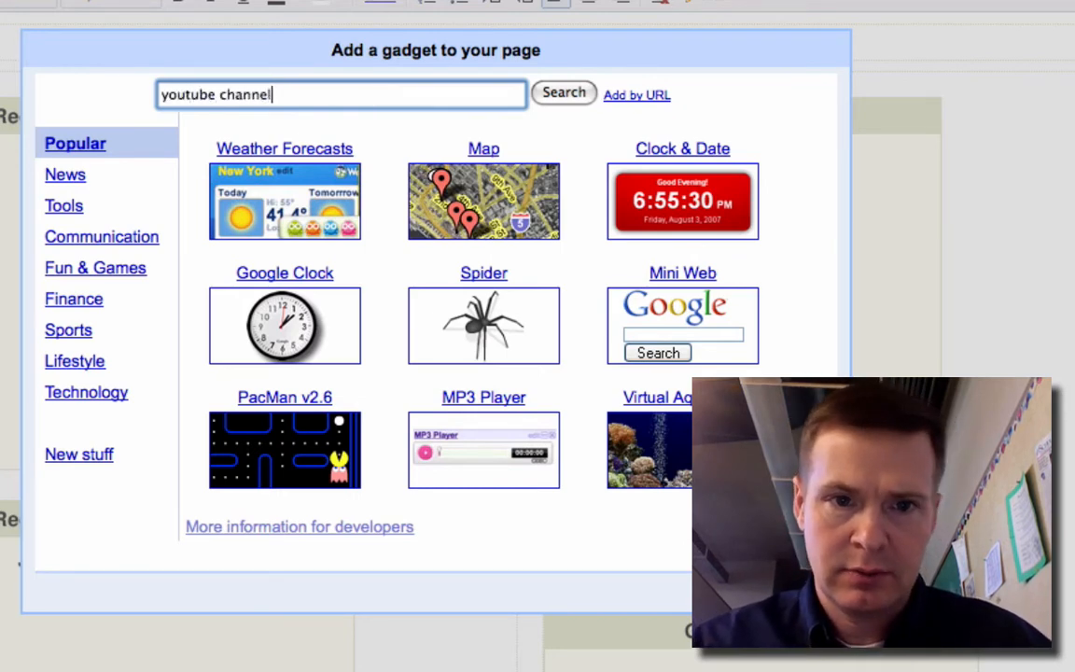
pyautogui.click(563, 92)
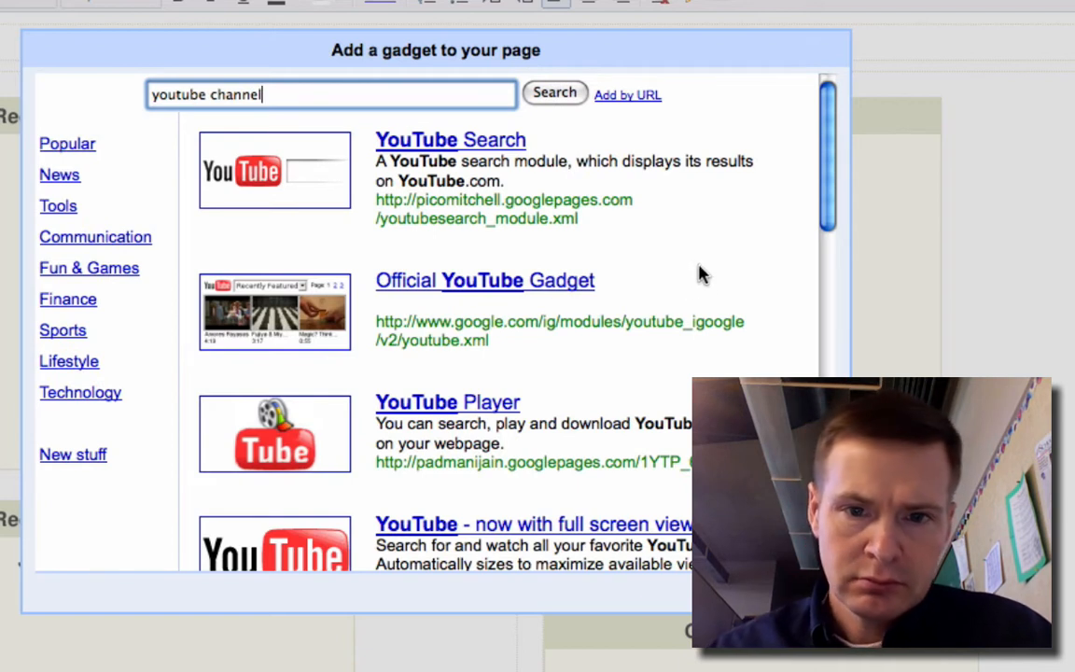
pyautogui.scroll(-3)
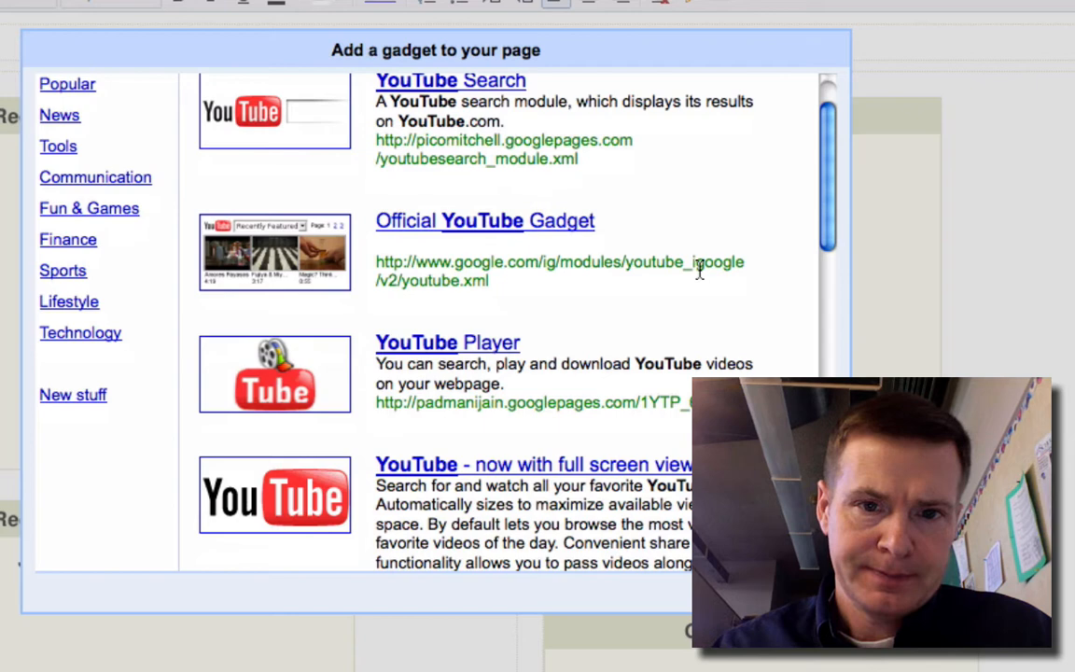
pyautogui.scroll(-3)
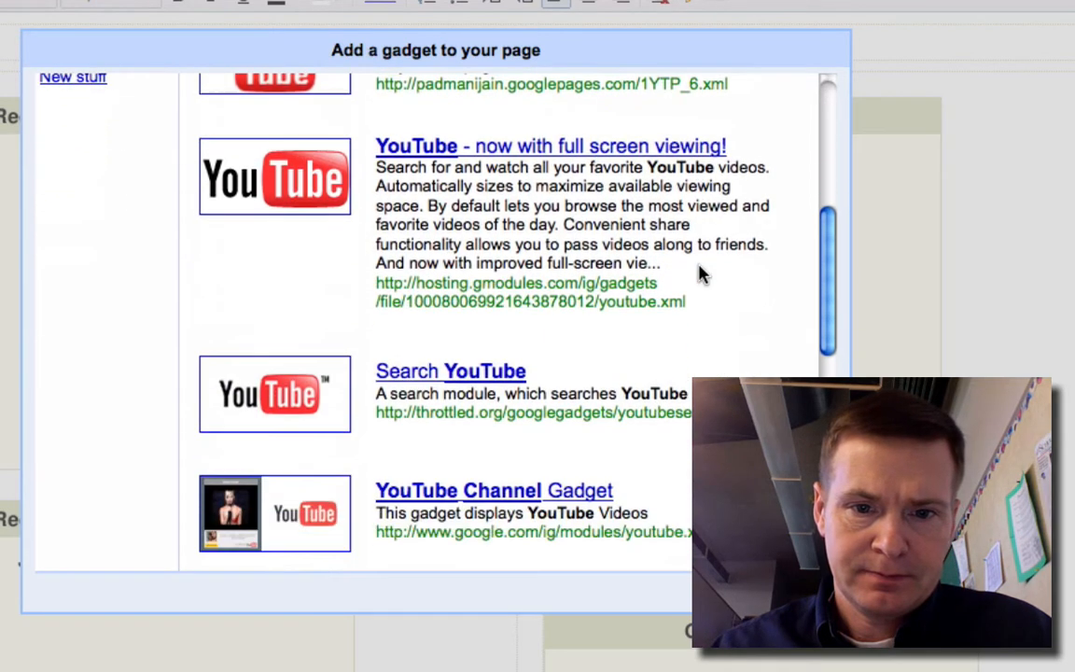
pyautogui.scroll(-3)
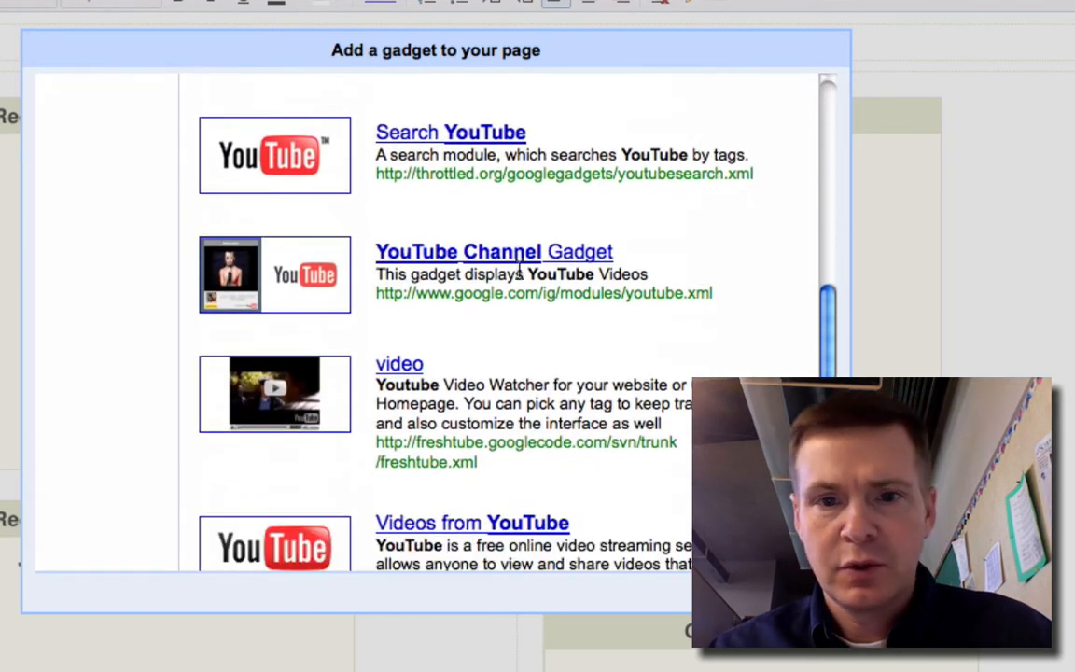
pyautogui.moveTo(512, 264)
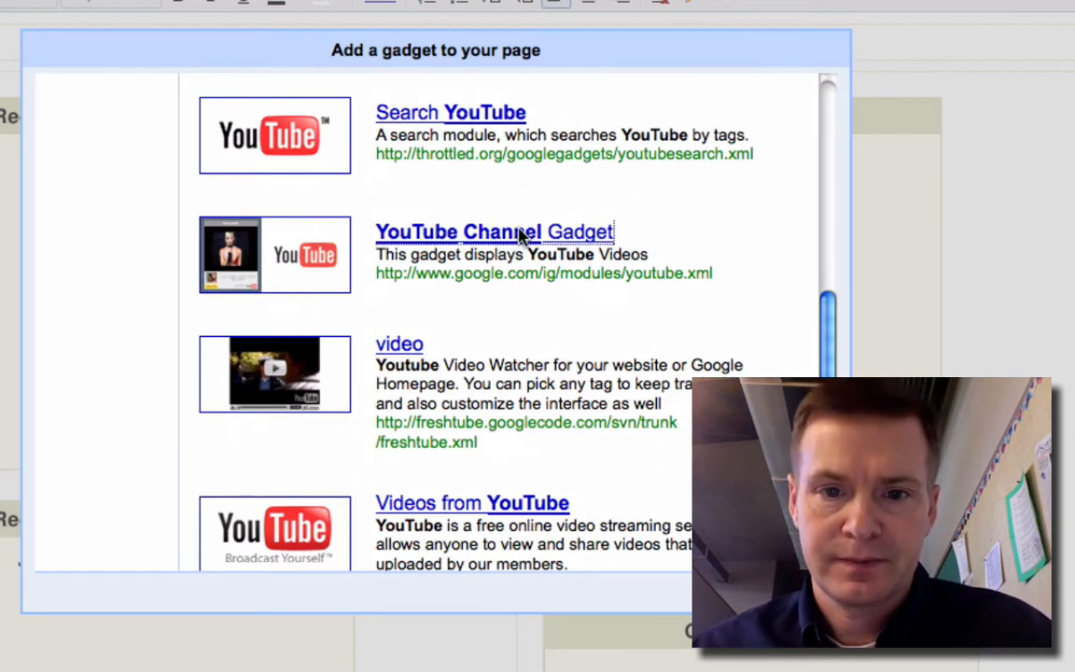
# Step: Configure the YouTube Channel Gadget with channel 'greglinddd' and insert it into the page
pyautogui.click(495, 231)
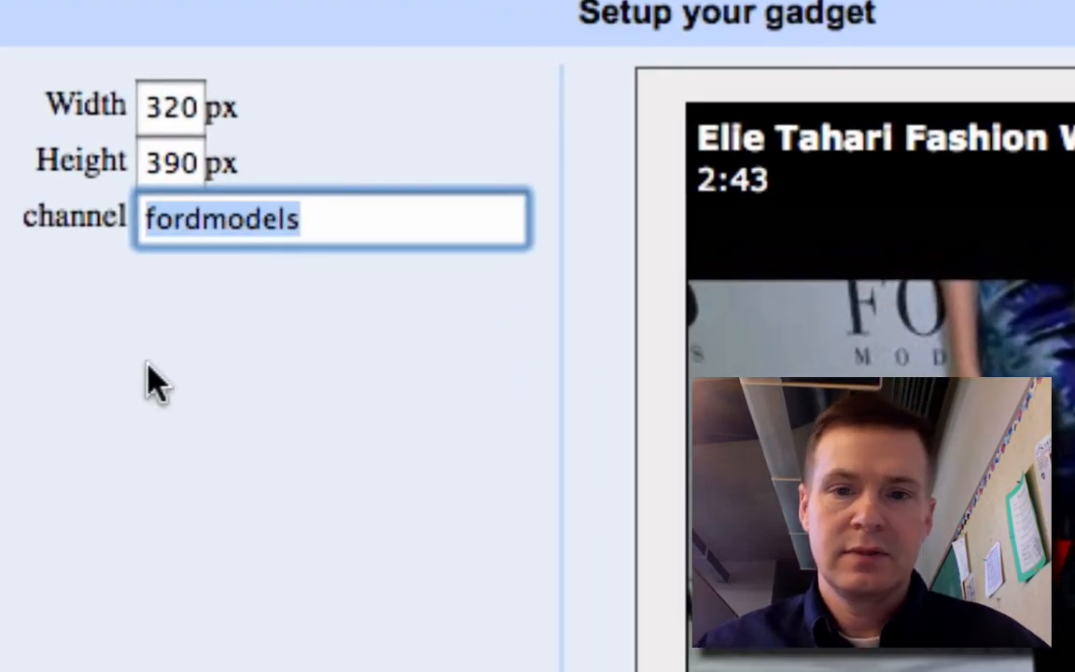
pyautogui.write('gre')
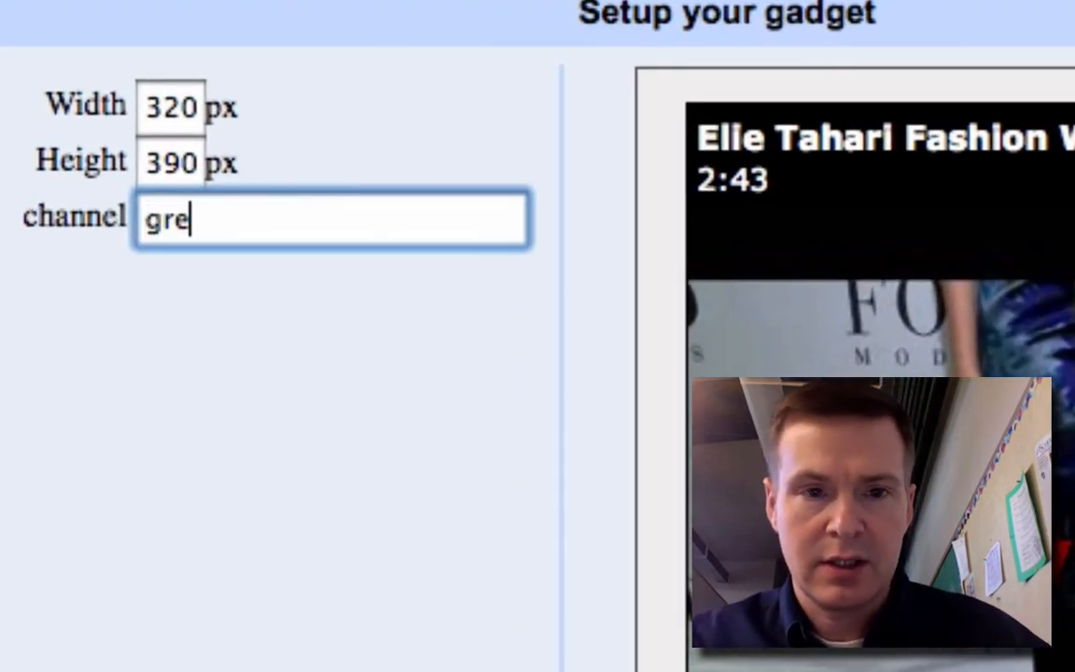
pyautogui.write('glinddd')
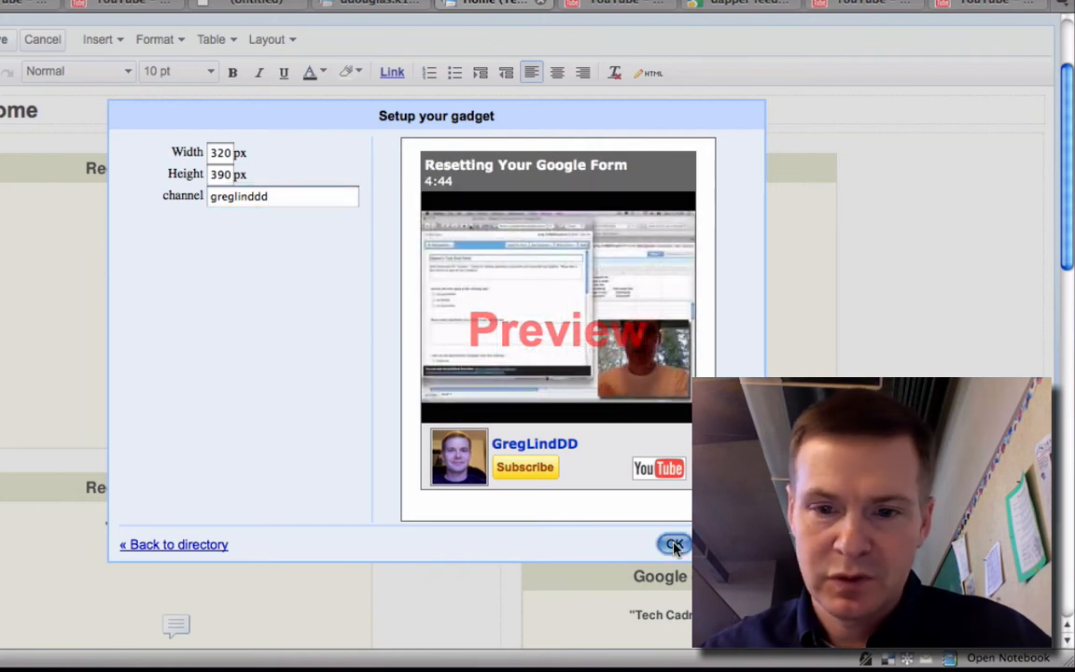
pyautogui.click(674, 544)
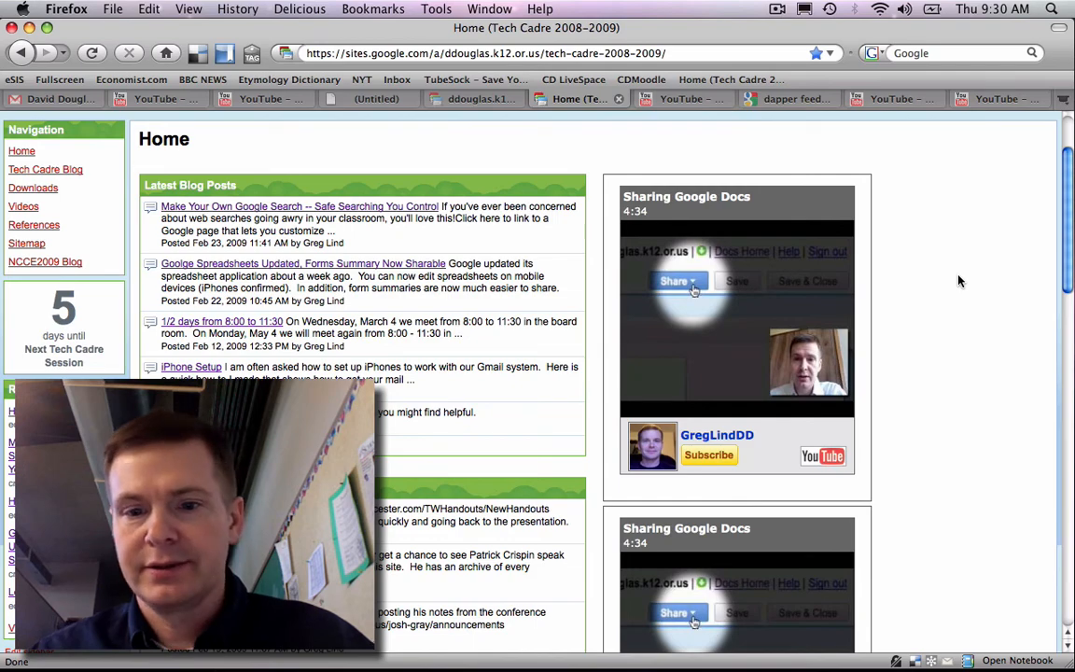
# Step: View the saved page's right column with the new channel gadget
pyautogui.scroll(-3)
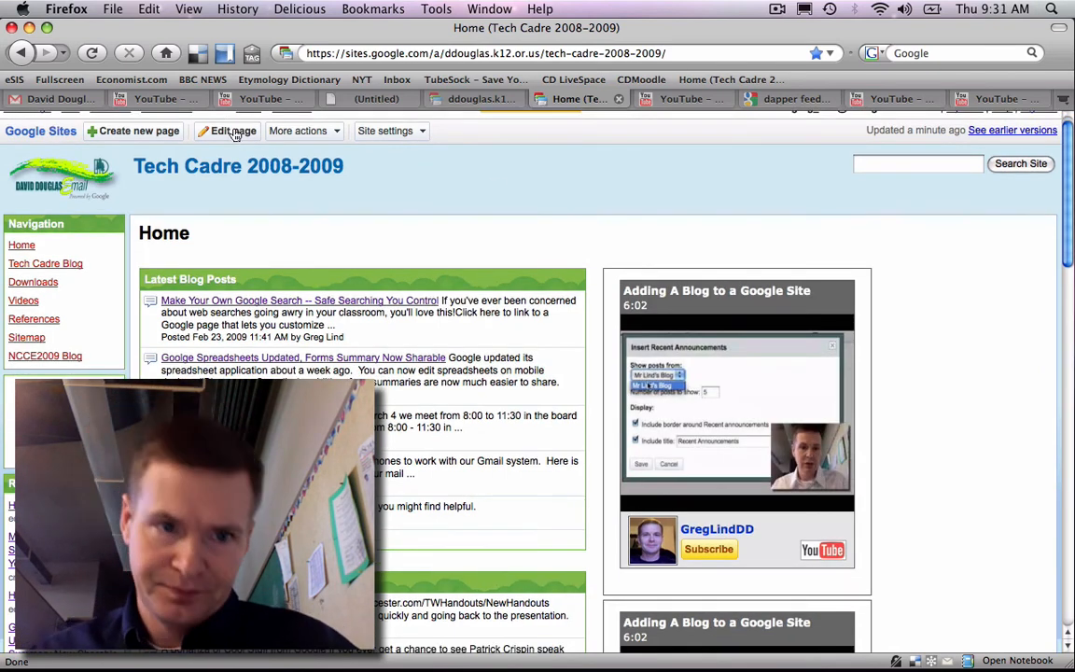
# Step: Re-enter edit mode and bring up the properties of the fordmodels Google Gadget
pyautogui.click(226, 131)
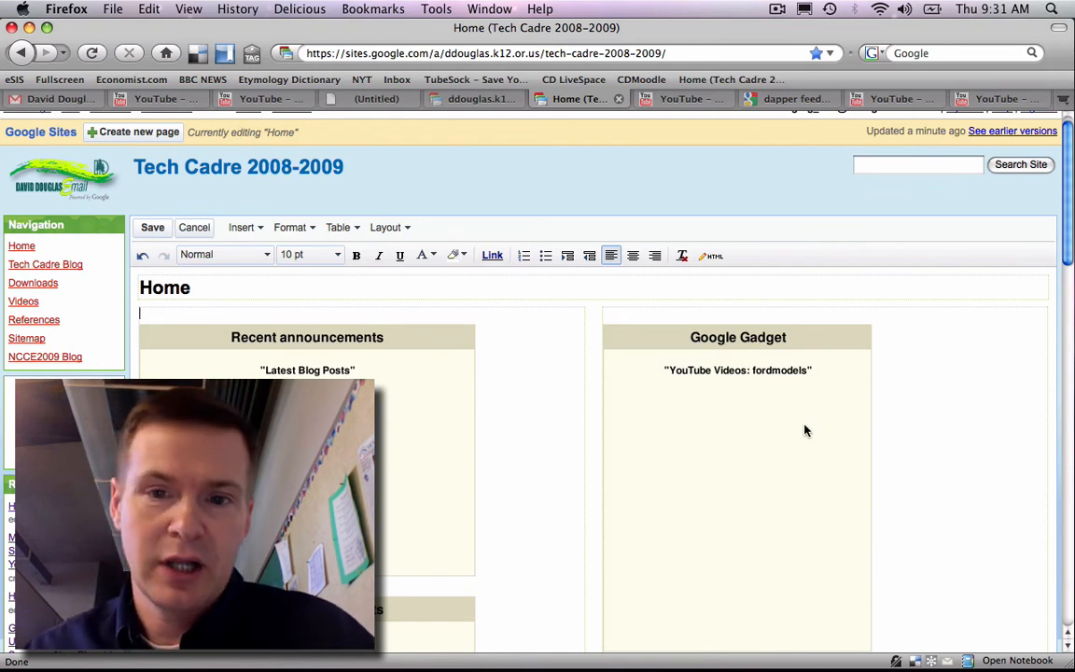
pyautogui.scroll(-3)
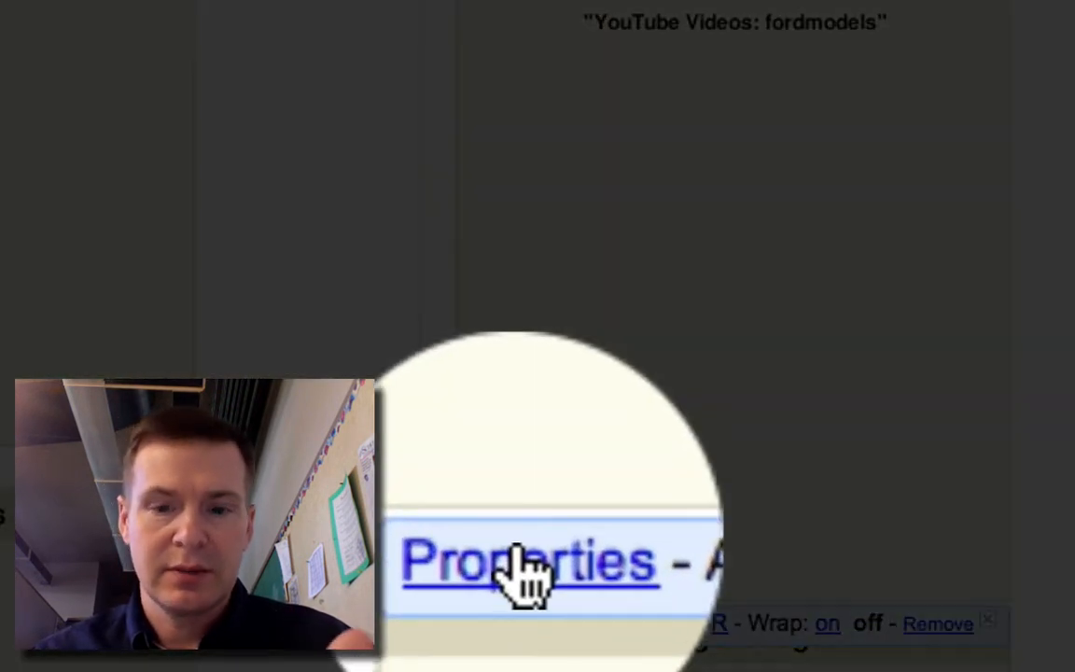
pyautogui.click(530, 560)
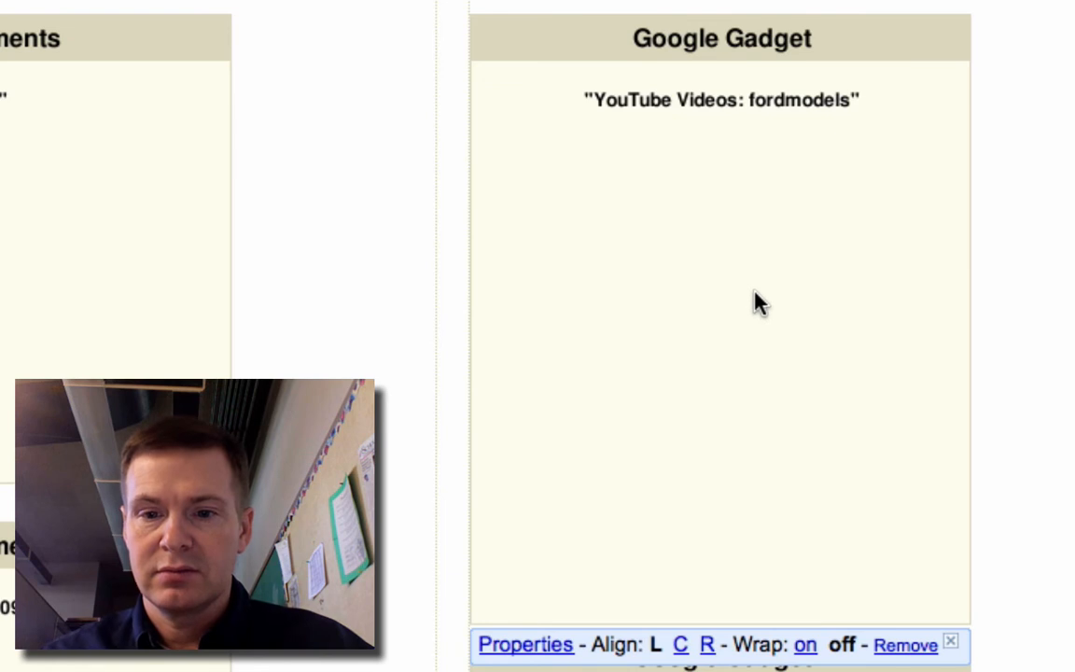
pyautogui.moveTo(808, 395)
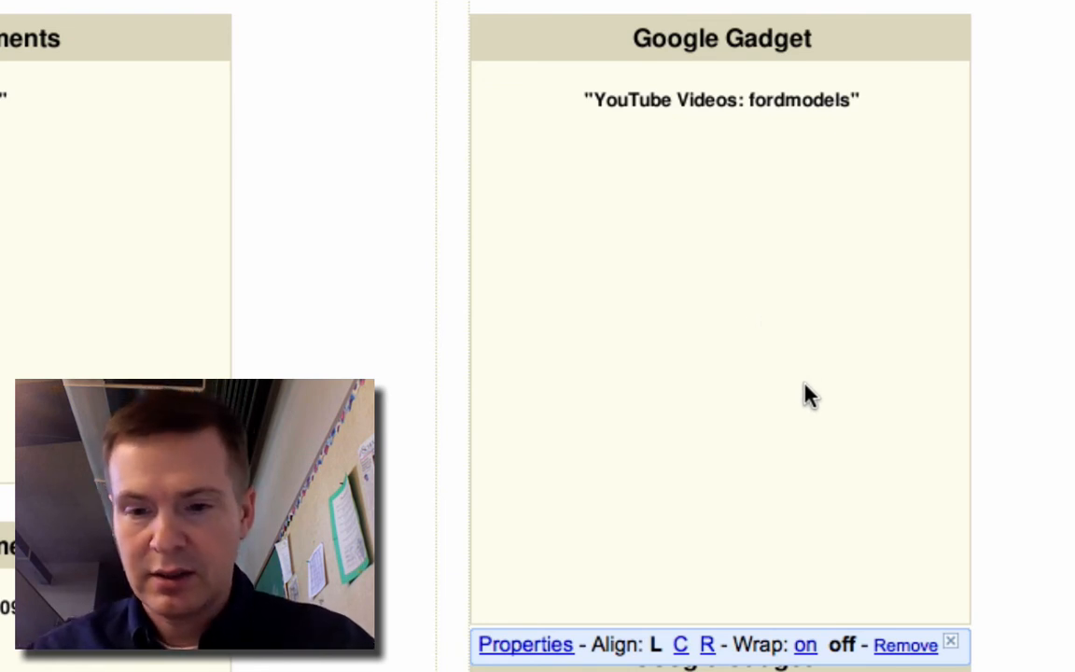